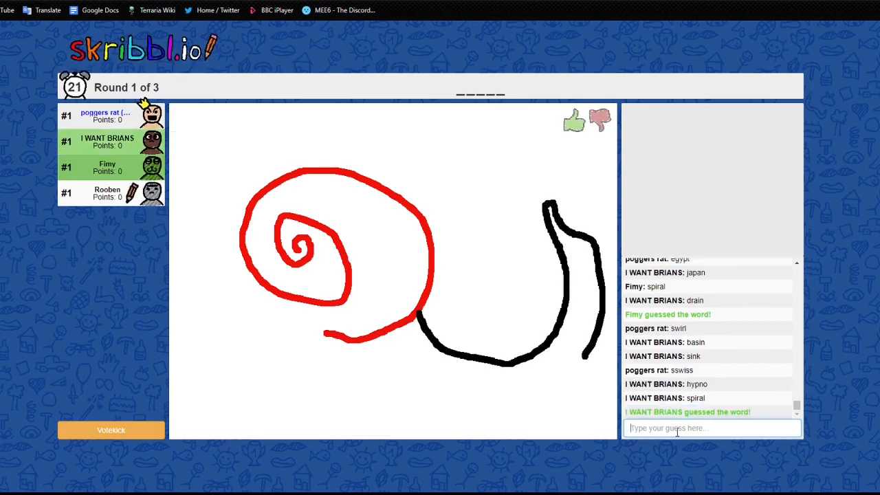
Type the guess 's' in the chat while the red spiral-shelled drawing is shown
{"action": "type", "text": "s"}
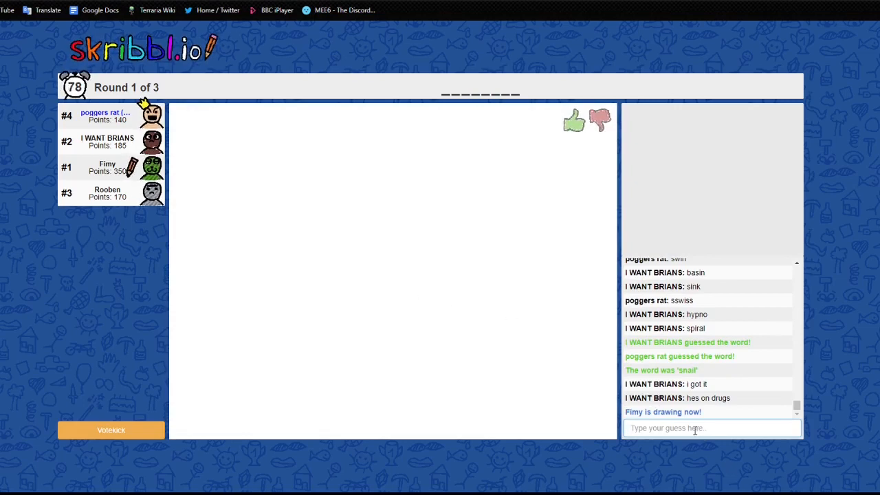
{"action": "mouse_move", "coordinate": [698, 447]}
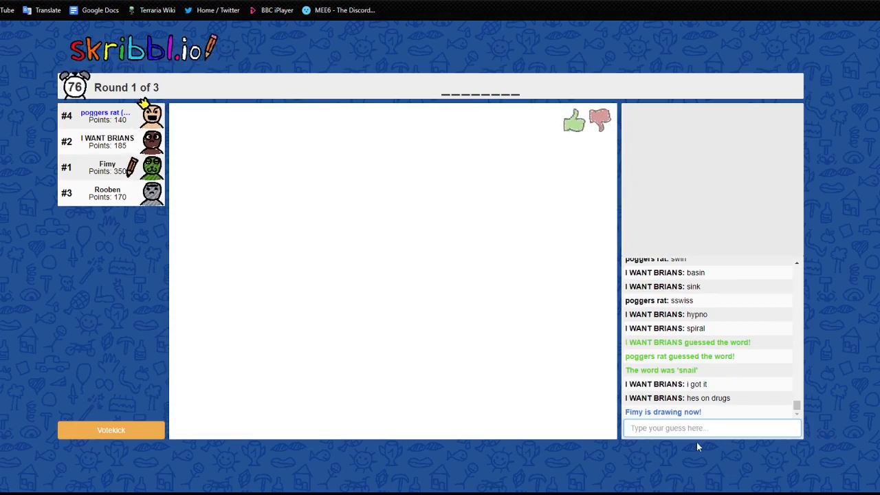
Enter the guess 'leu' in the chat during Fimy's drawing turn
{"action": "type", "text": "leu"}
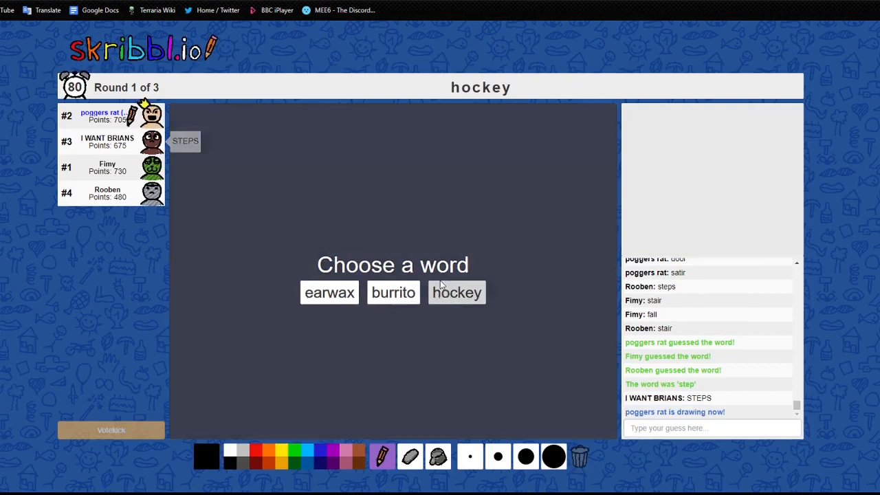
Pick 'hockey' and draw blue hands gripping the stick
{"action": "left_click", "coordinate": [456, 292]}
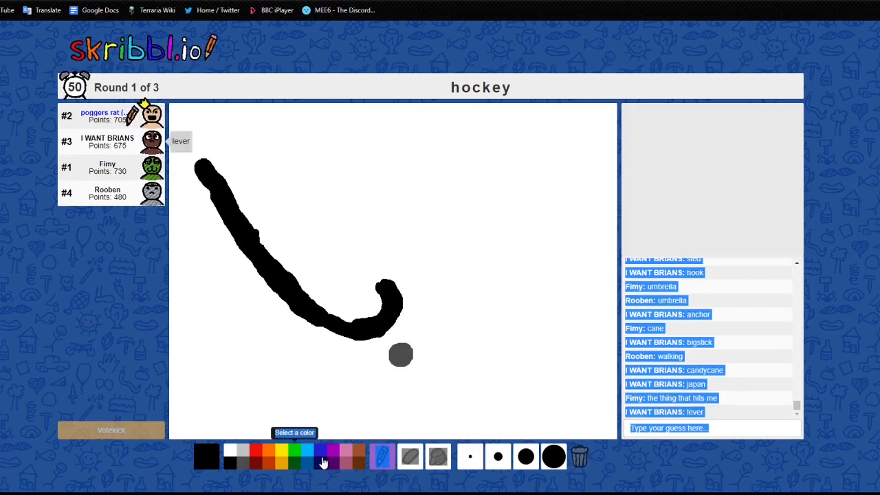
{"action": "left_click", "coordinate": [321, 454]}
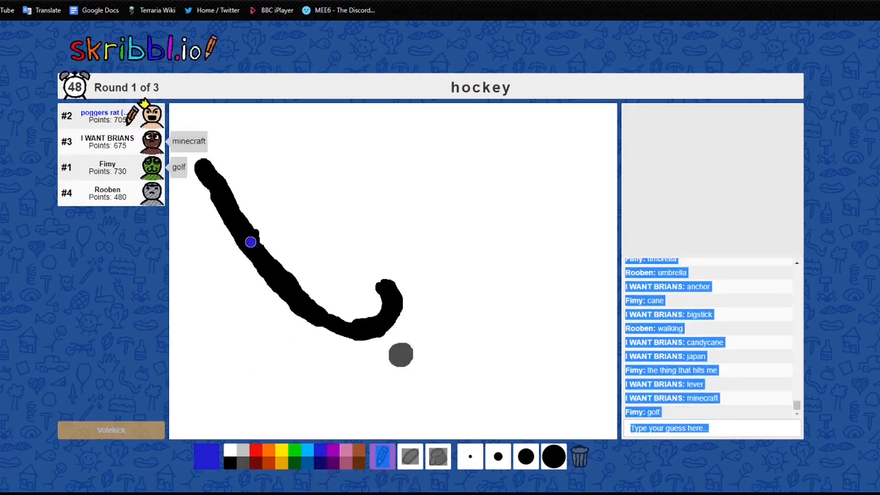
{"action": "left_click_drag", "start_coordinate": [262, 236], "coordinate": [168, 236]}
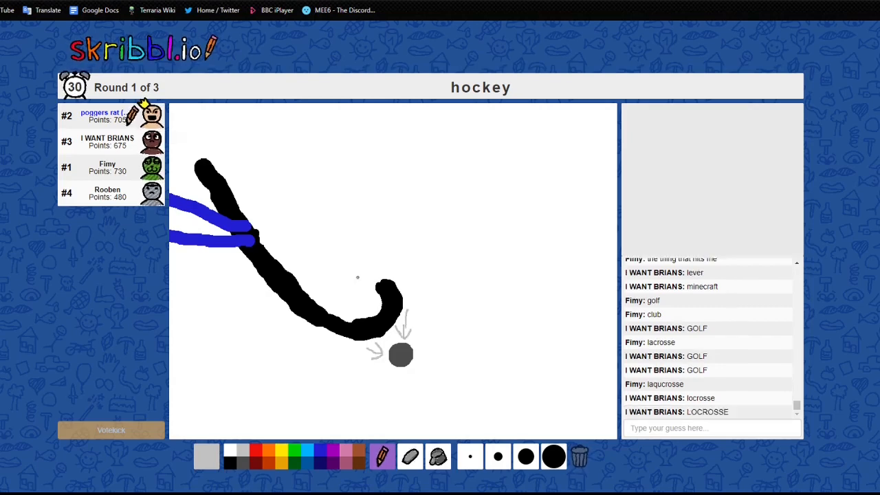
{"action": "left_click", "coordinate": [207, 456]}
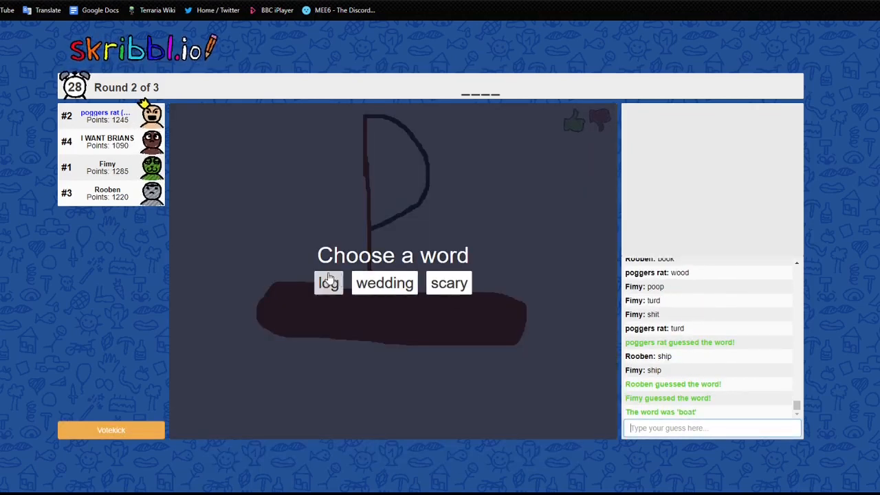
Pick 'log' as the word and select brown from the palette
{"action": "left_click", "coordinate": [328, 283]}
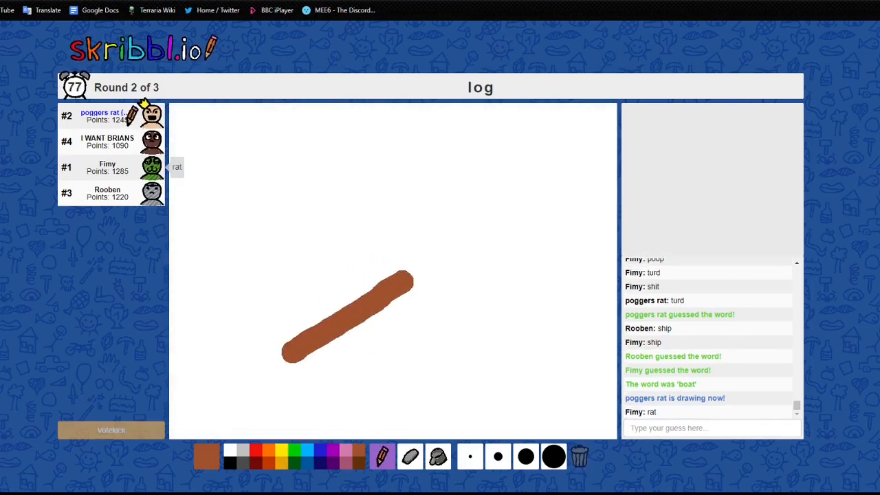
{"action": "left_click", "coordinate": [308, 392]}
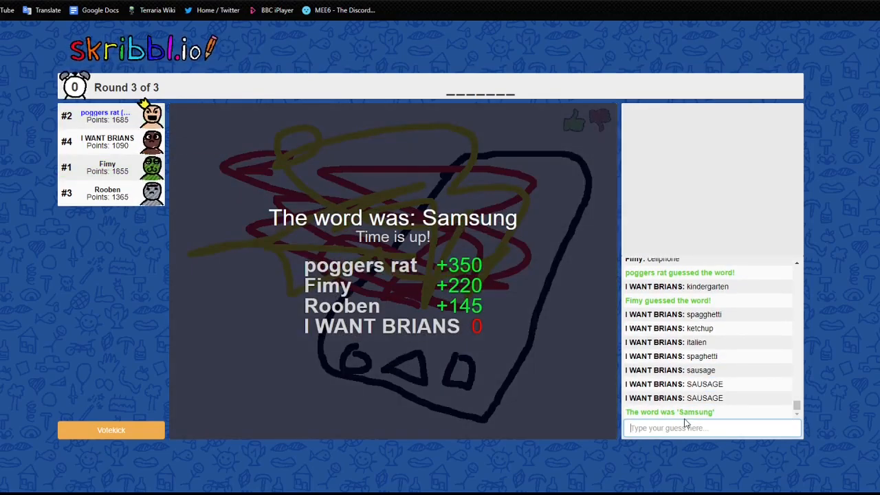
Send 'fuck off' in the chat while the other players take their turns
{"action": "type", "text": "fuck off"}
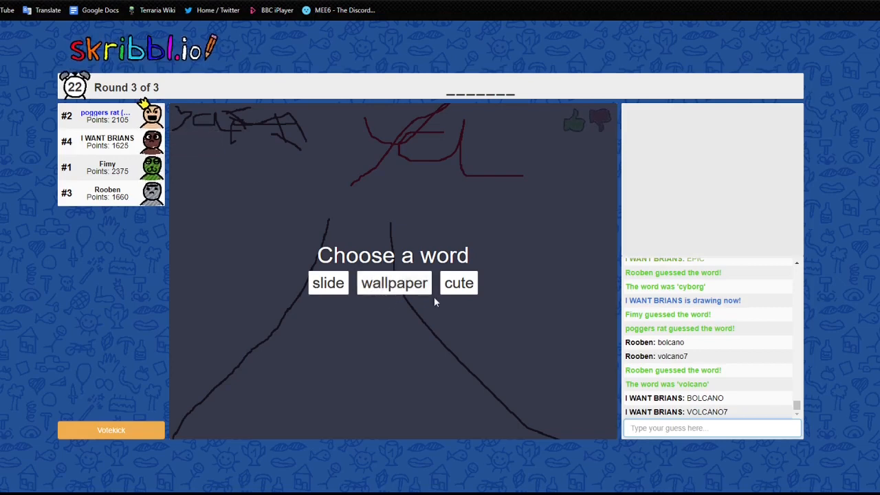
Pick 'slide' as the word and select a palette colour for drawing it
{"action": "left_click", "coordinate": [328, 283]}
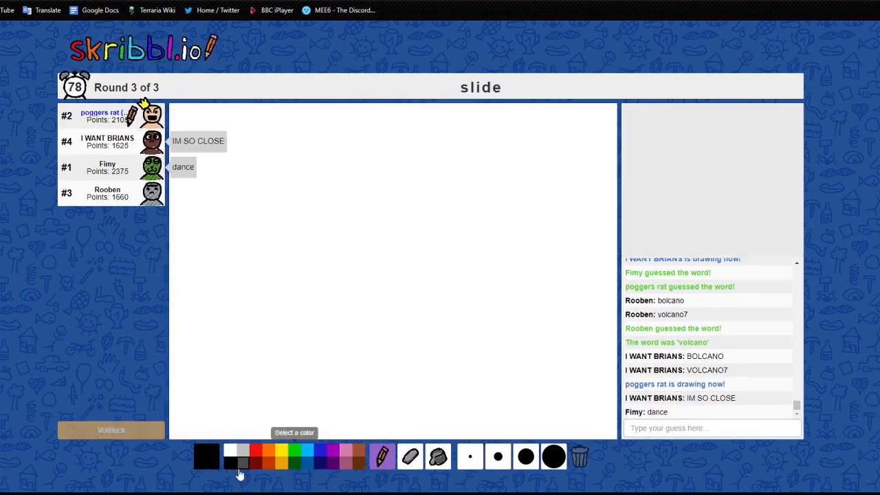
{"action": "left_click", "coordinate": [240, 462]}
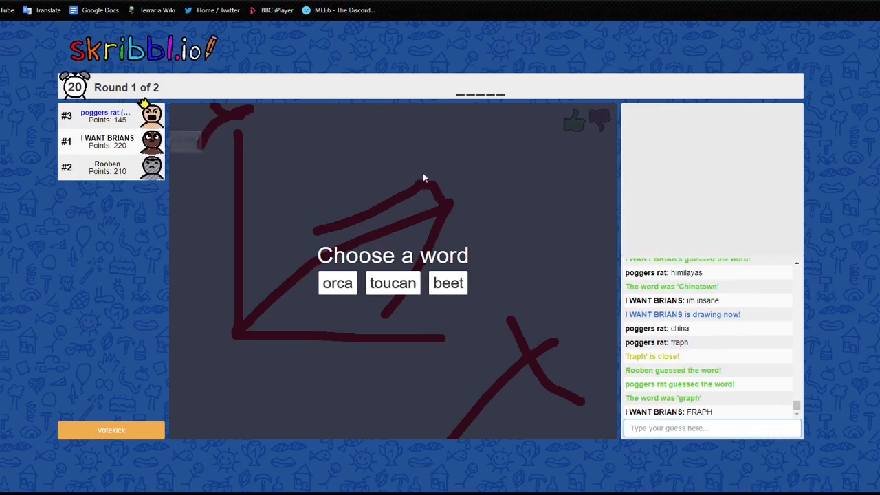
Pick 'toucan' and draw a black hooked curve for its head and body
{"action": "left_click", "coordinate": [393, 283]}
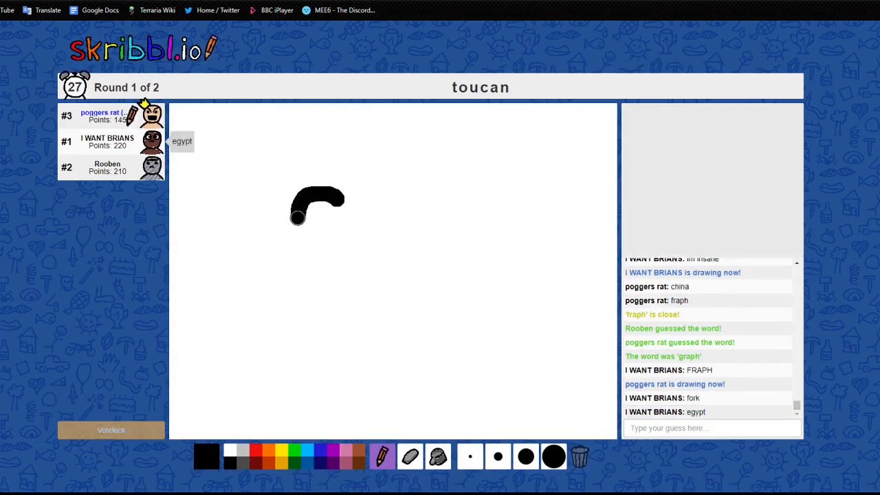
{"action": "left_click_drag", "start_coordinate": [316, 213], "coordinate": [317, 323]}
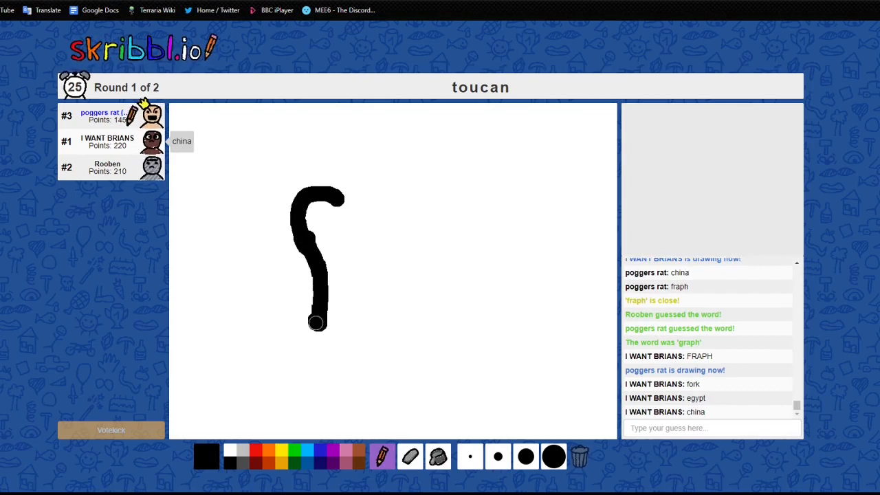